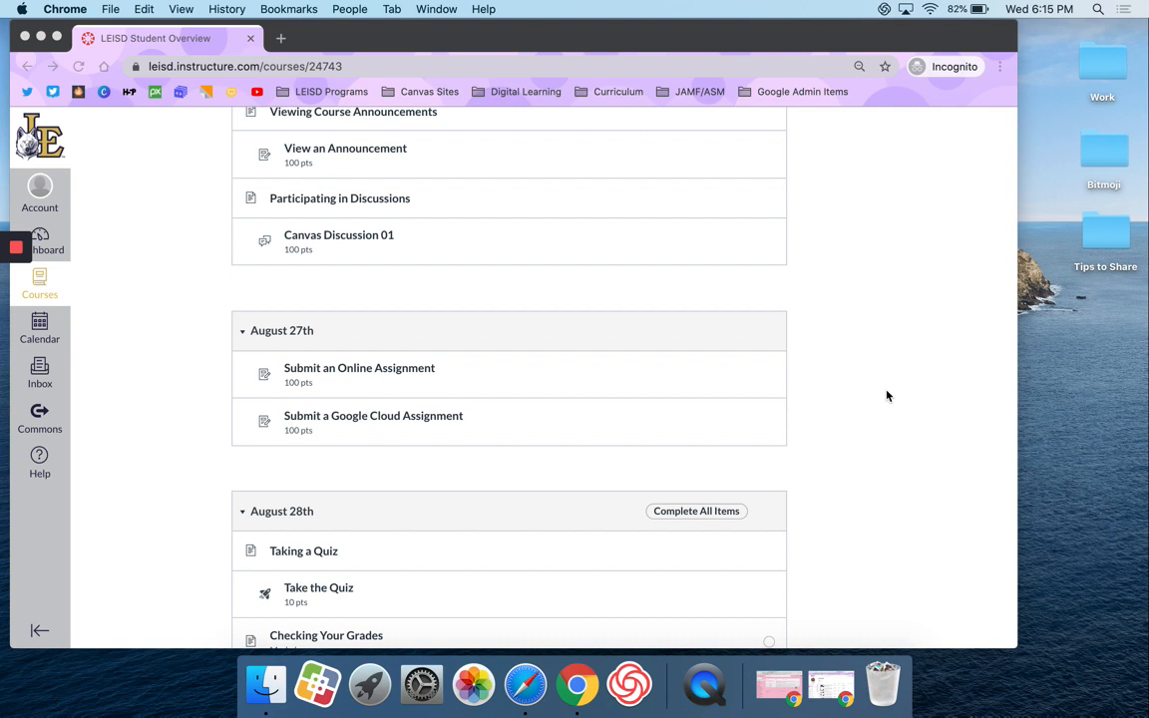
pyautogui.moveTo(371, 370)
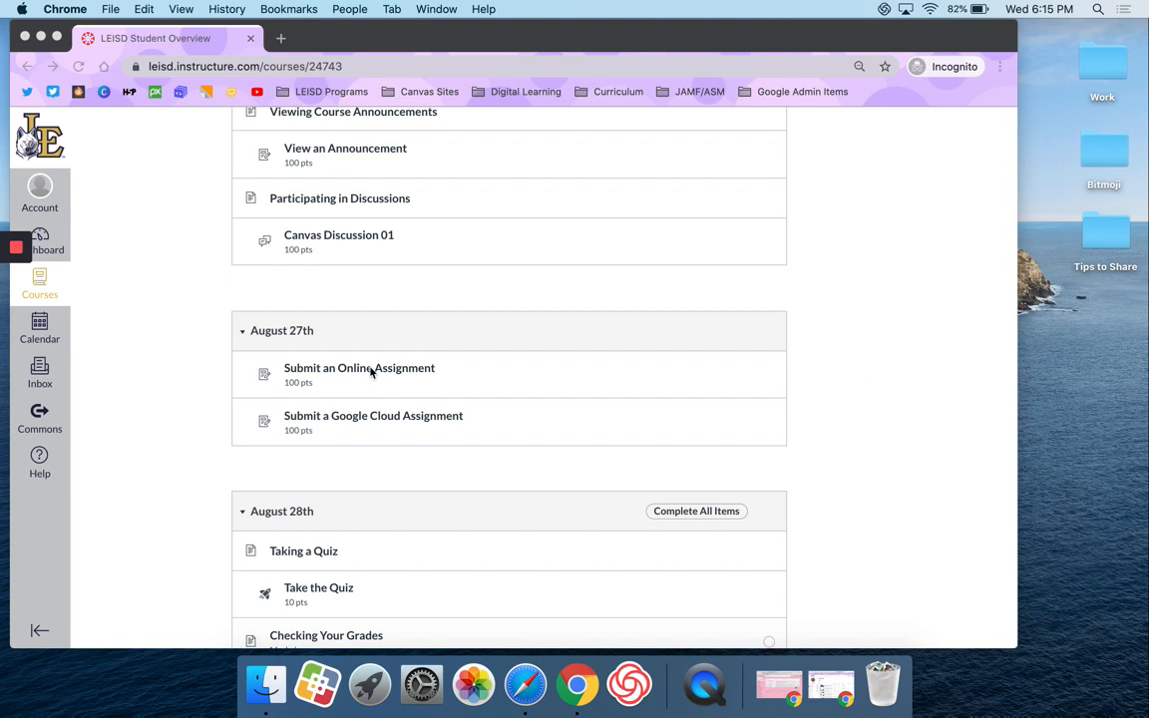
# - Open 'Submit an Online Assignment' under August 27th in the course modules
pyautogui.click(358, 367)
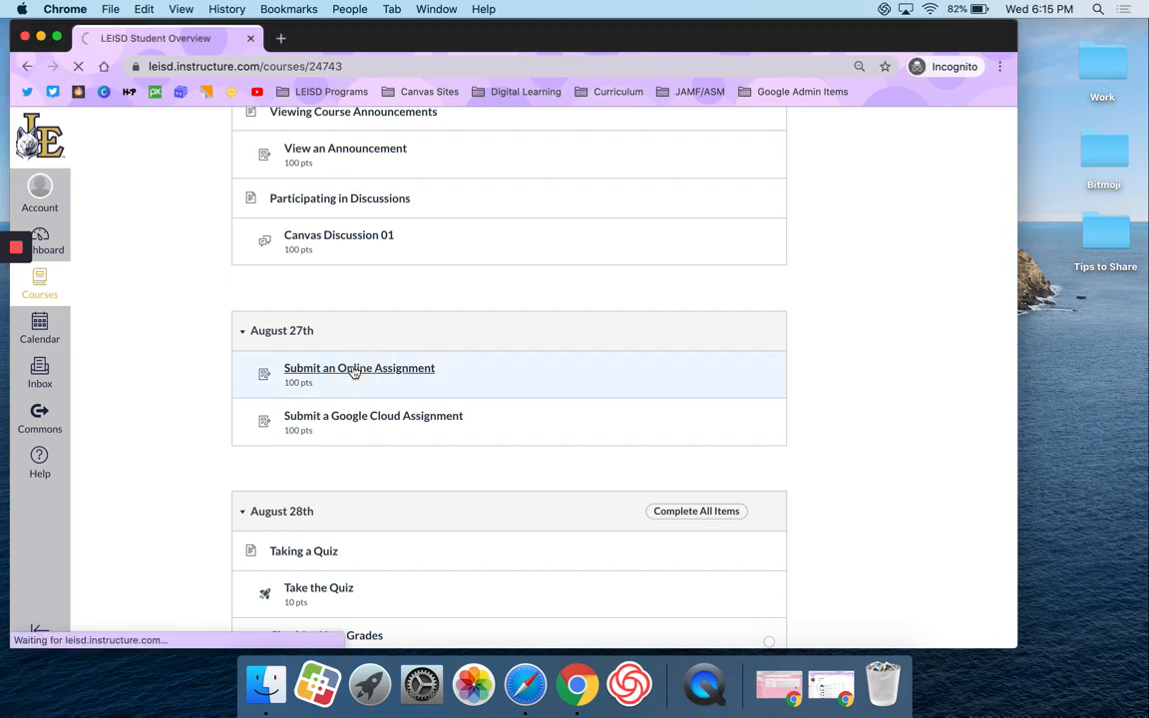
# - Highlight 'media recording tools available to you in Canvas' in the assignment instructions
pyautogui.click(359, 368)
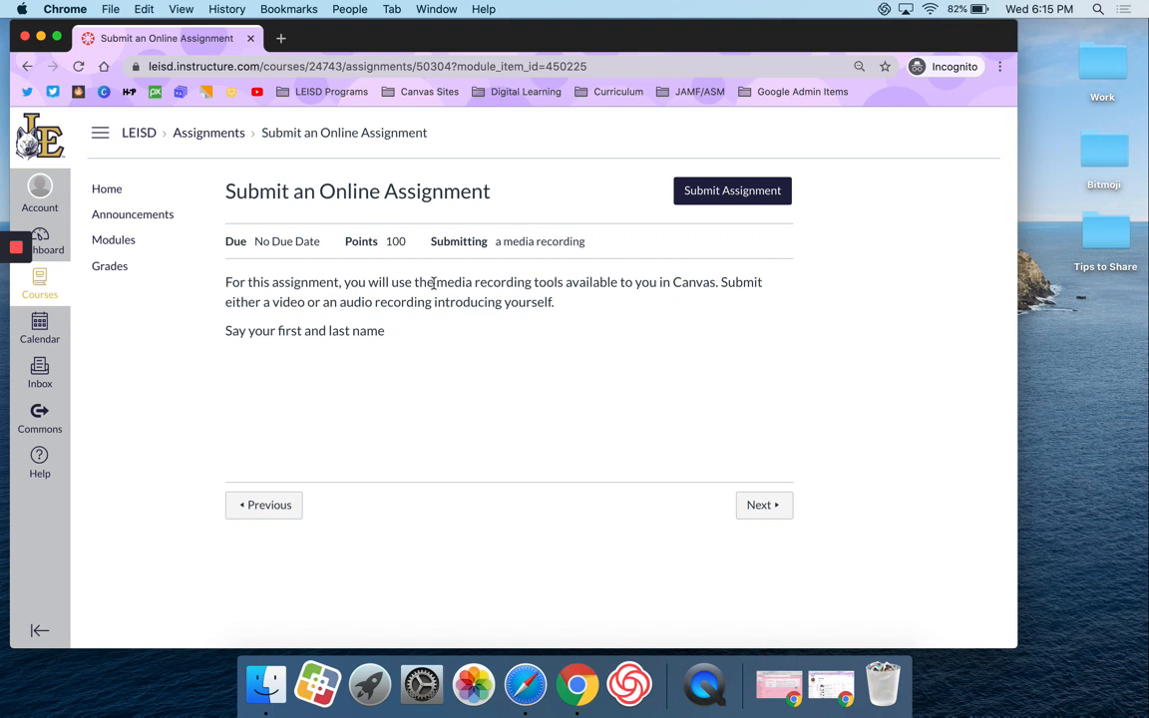
pyautogui.moveTo(436, 281); pyautogui.dragTo(709, 281)
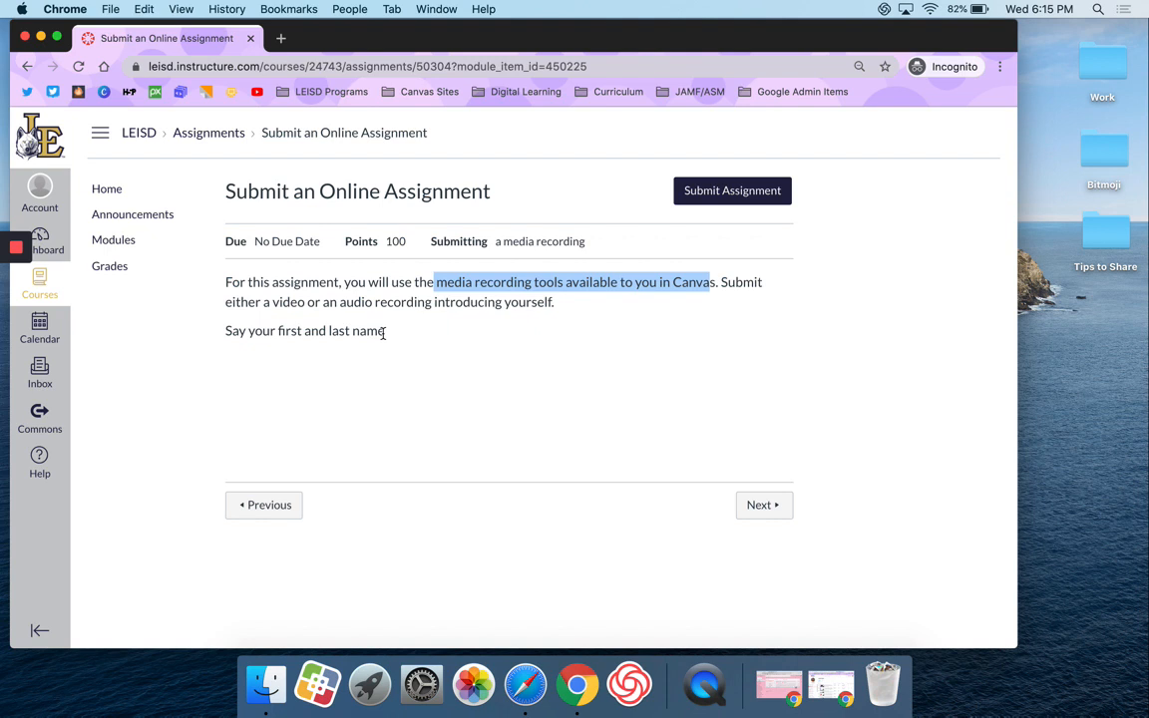
# - Start the assignment submission and open the Record / Upload Media window
pyautogui.click(732, 190)
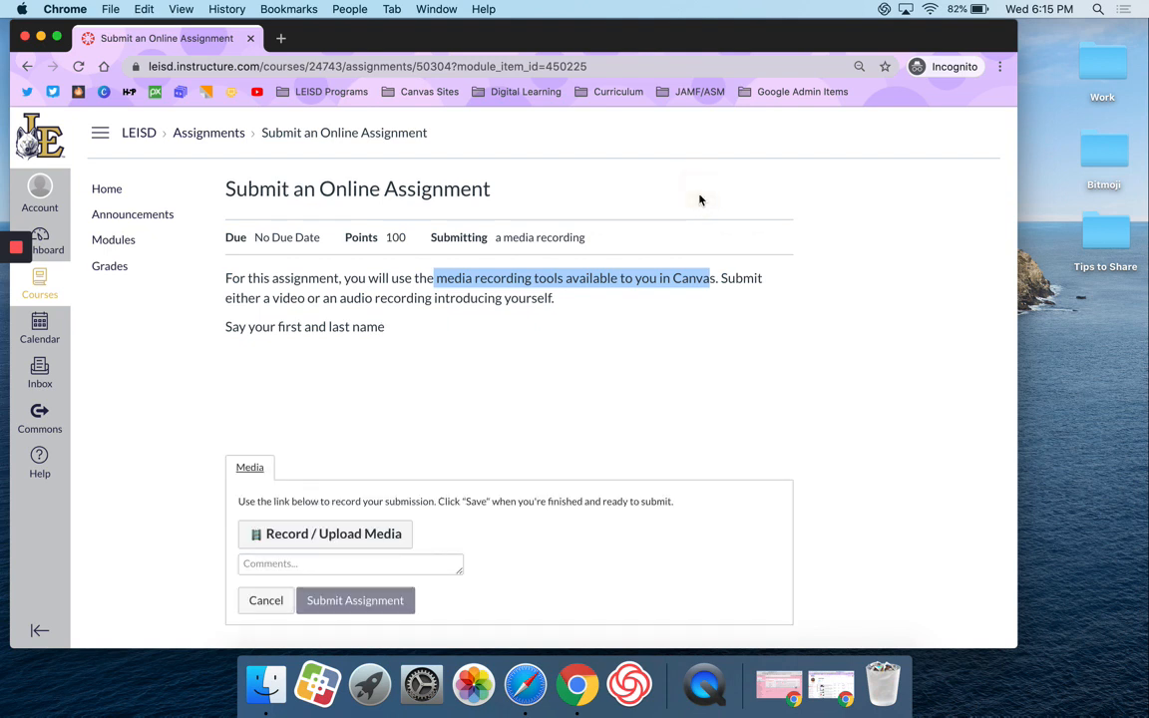
pyautogui.scroll(-3)
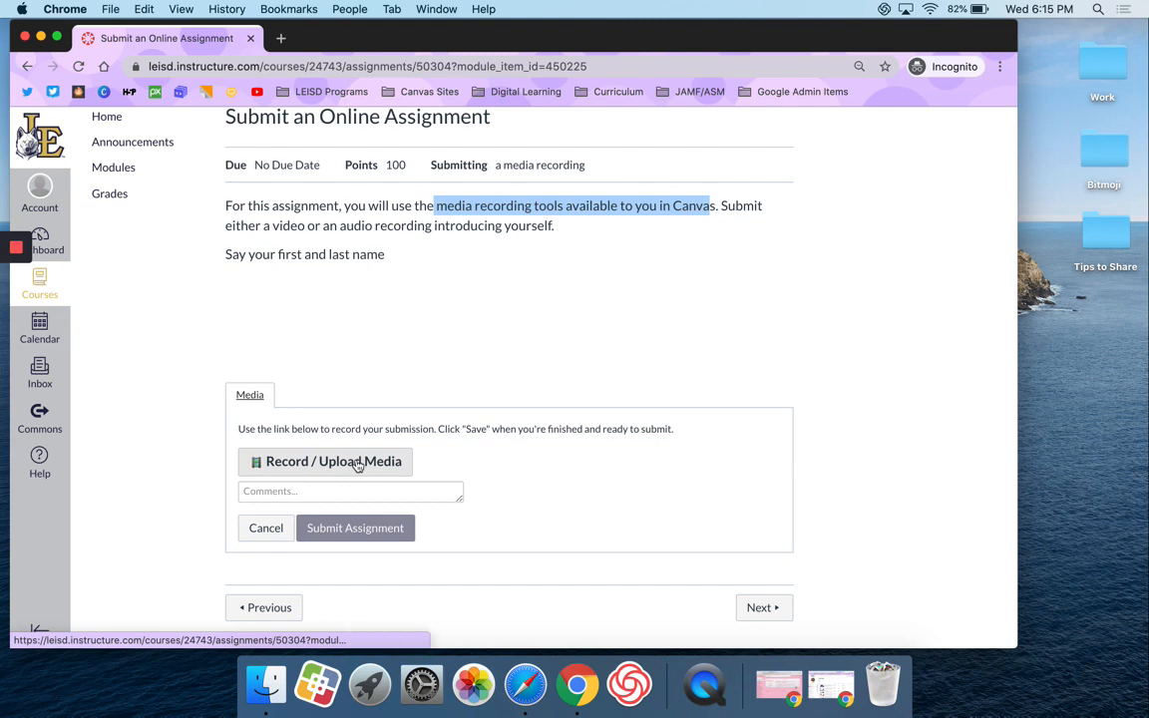
pyautogui.click(333, 460)
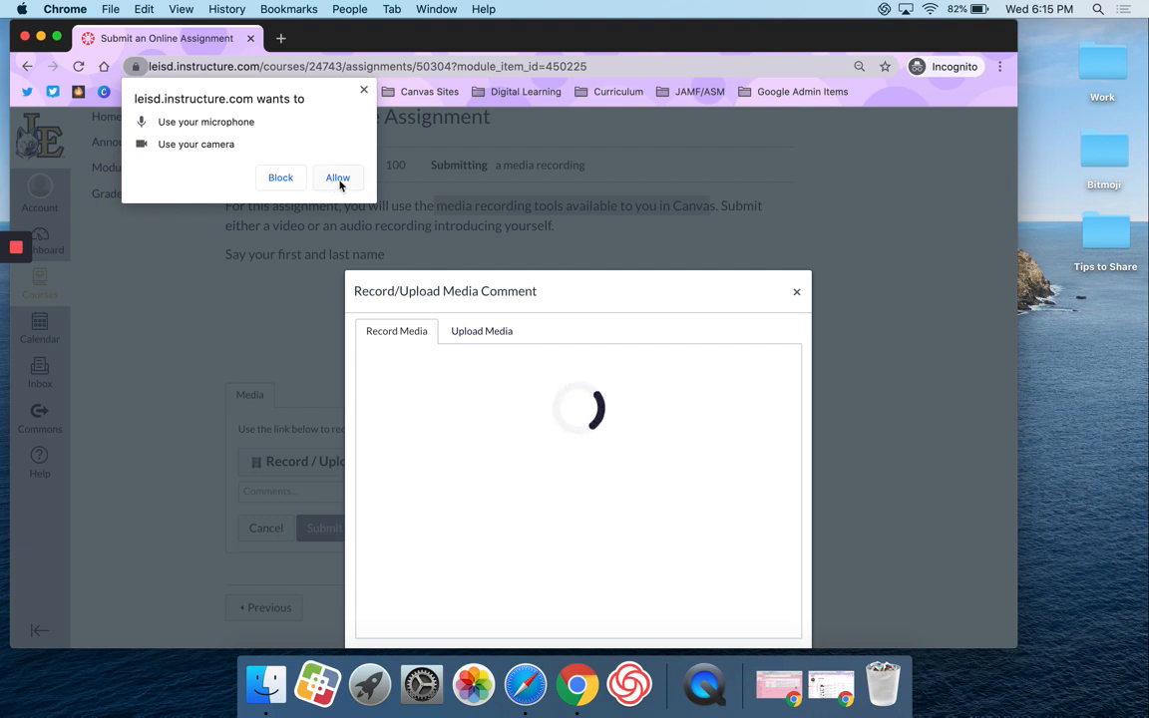
# - Allow microphone and camera access, then switch the webcam off for audio-only recording
pyautogui.click(337, 177)
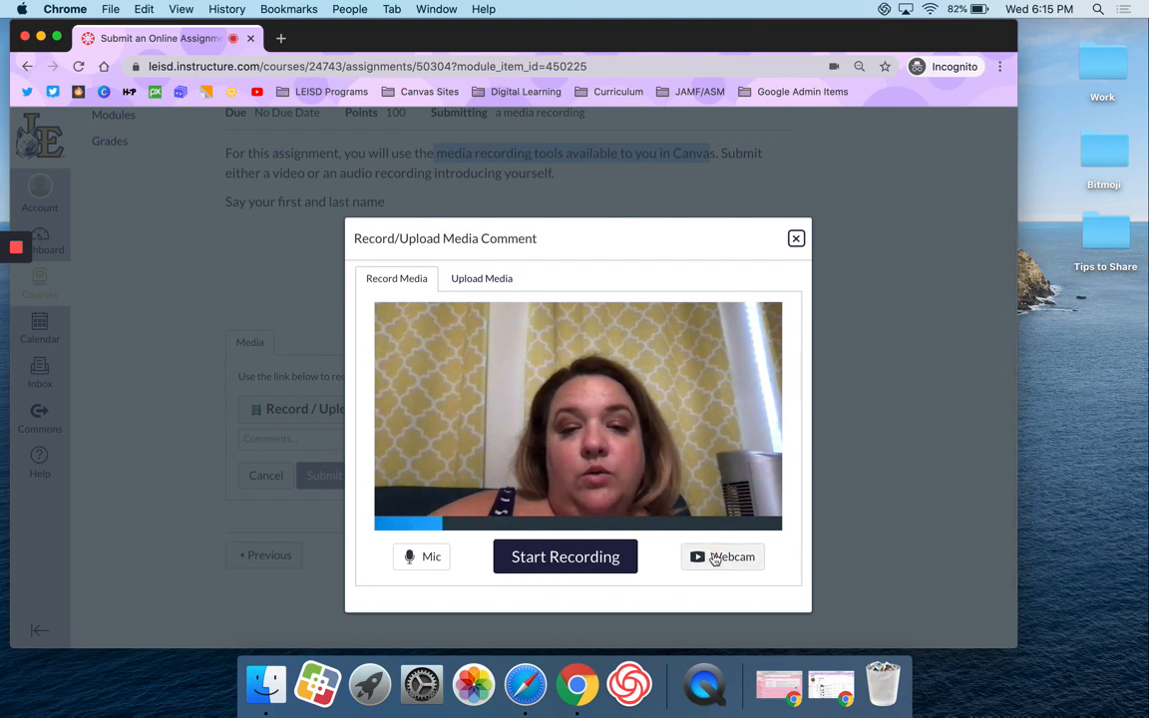
pyautogui.click(722, 556)
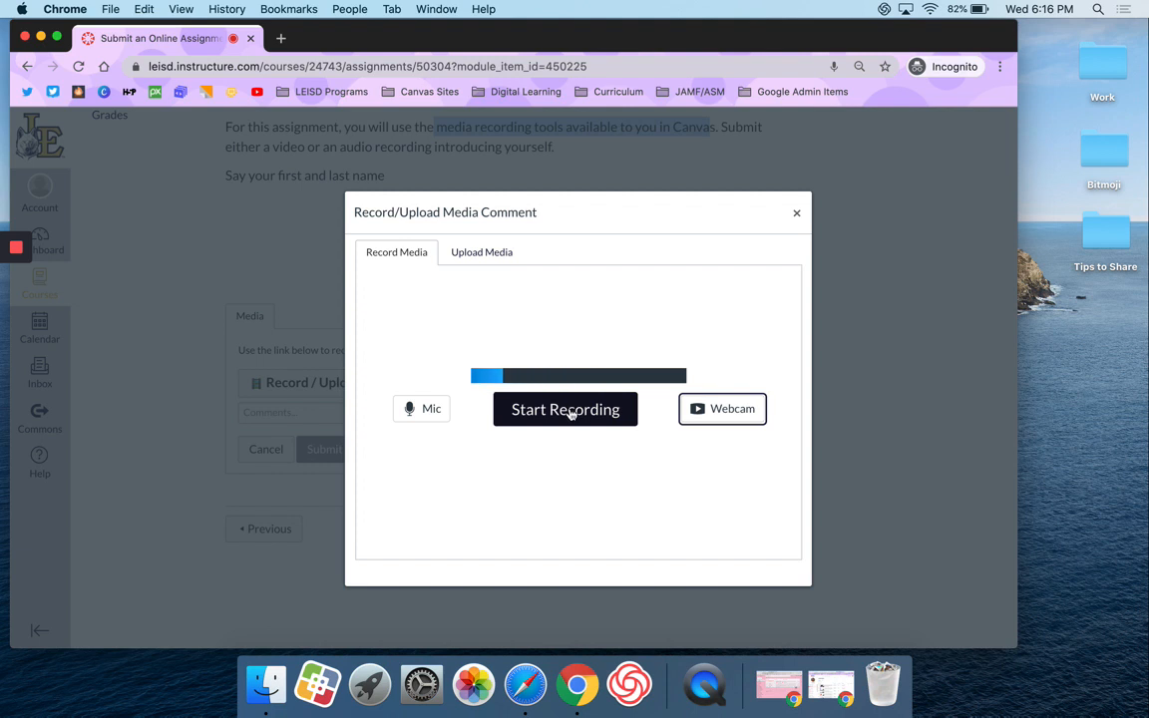
# - Record about seven seconds of audio stating your first and last name, then finish
pyautogui.click(564, 409)
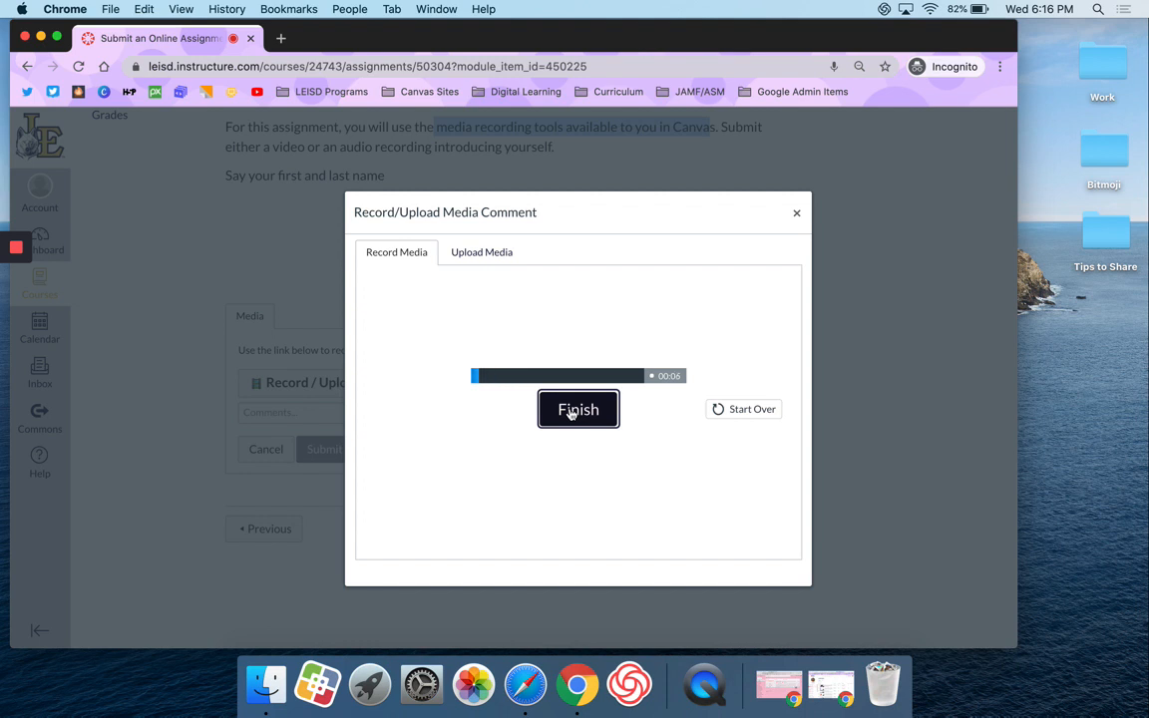
pyautogui.click(579, 409)
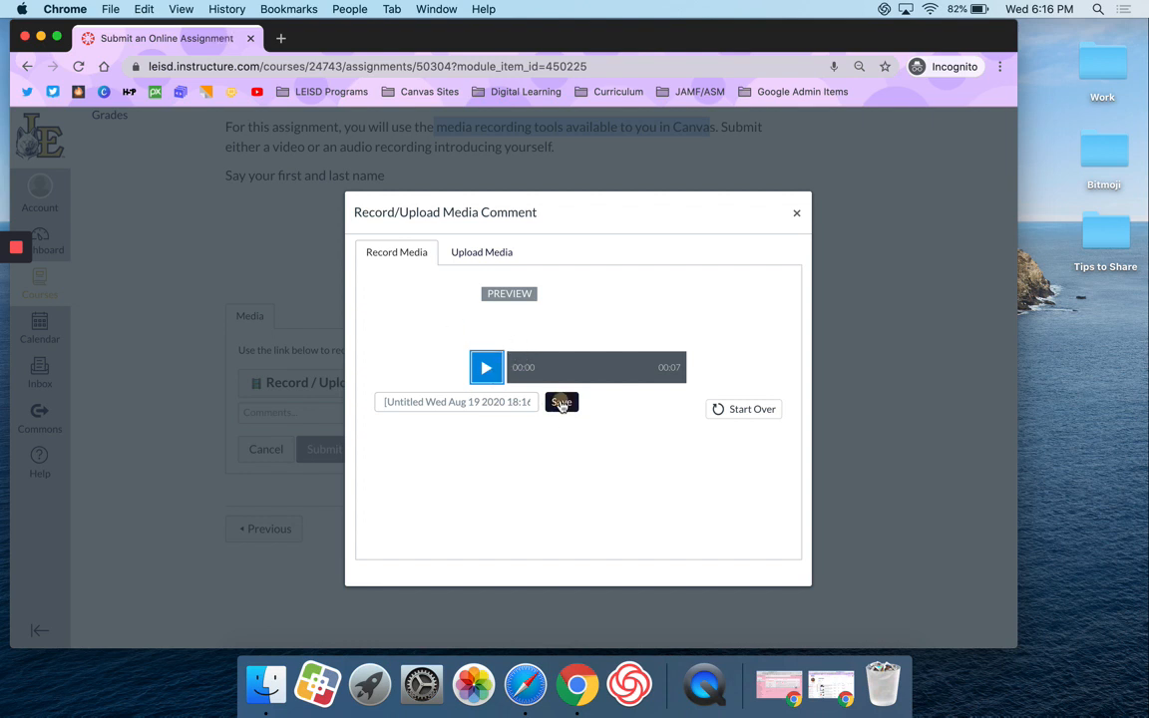
# - Save the audio clip and submit the assignment to get 'Submitted!' confirmation
pyautogui.click(561, 402)
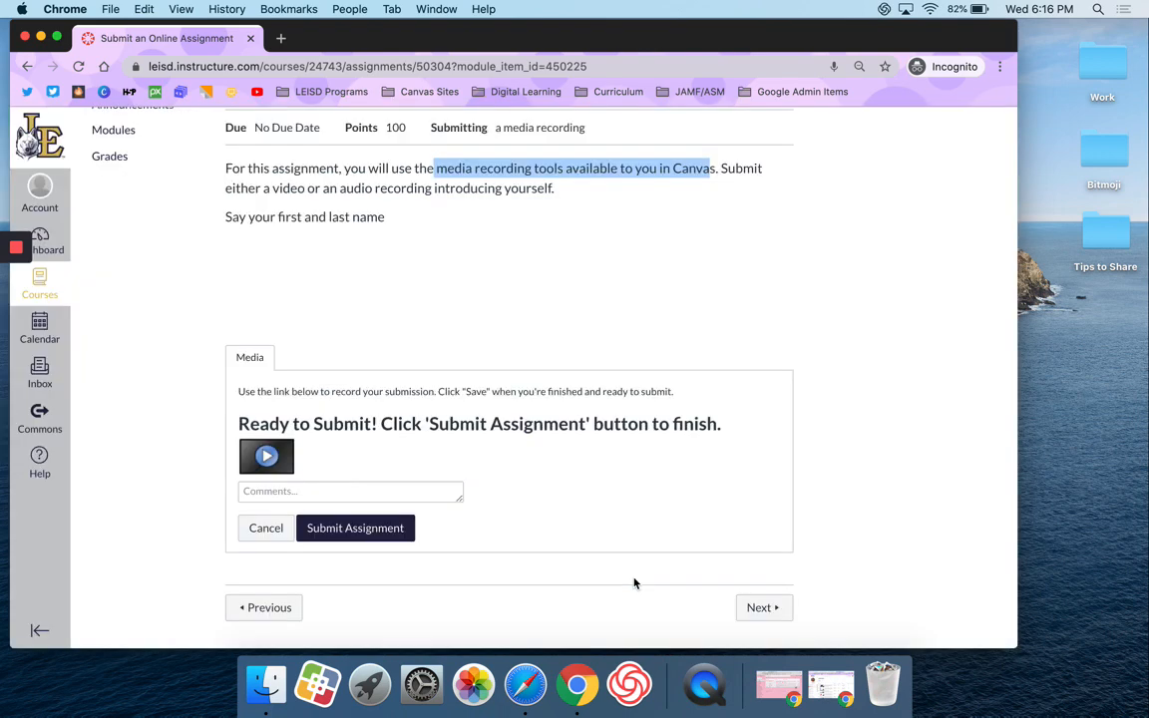
pyautogui.moveTo(261, 421)
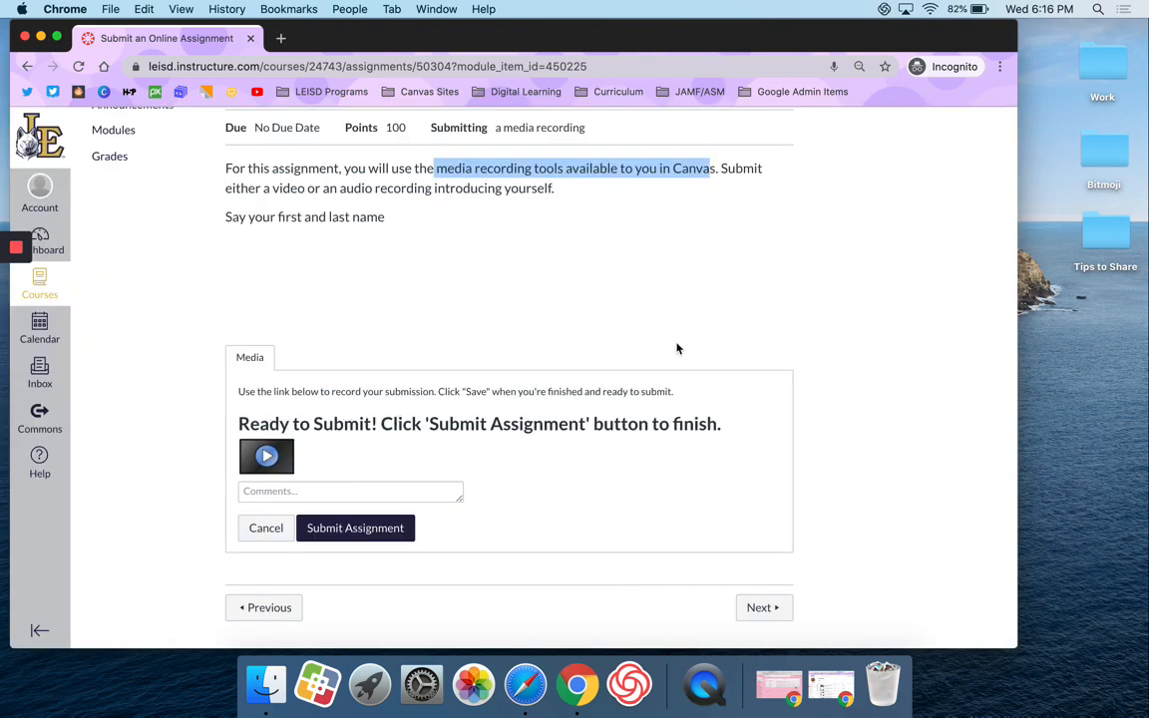
pyautogui.click(355, 527)
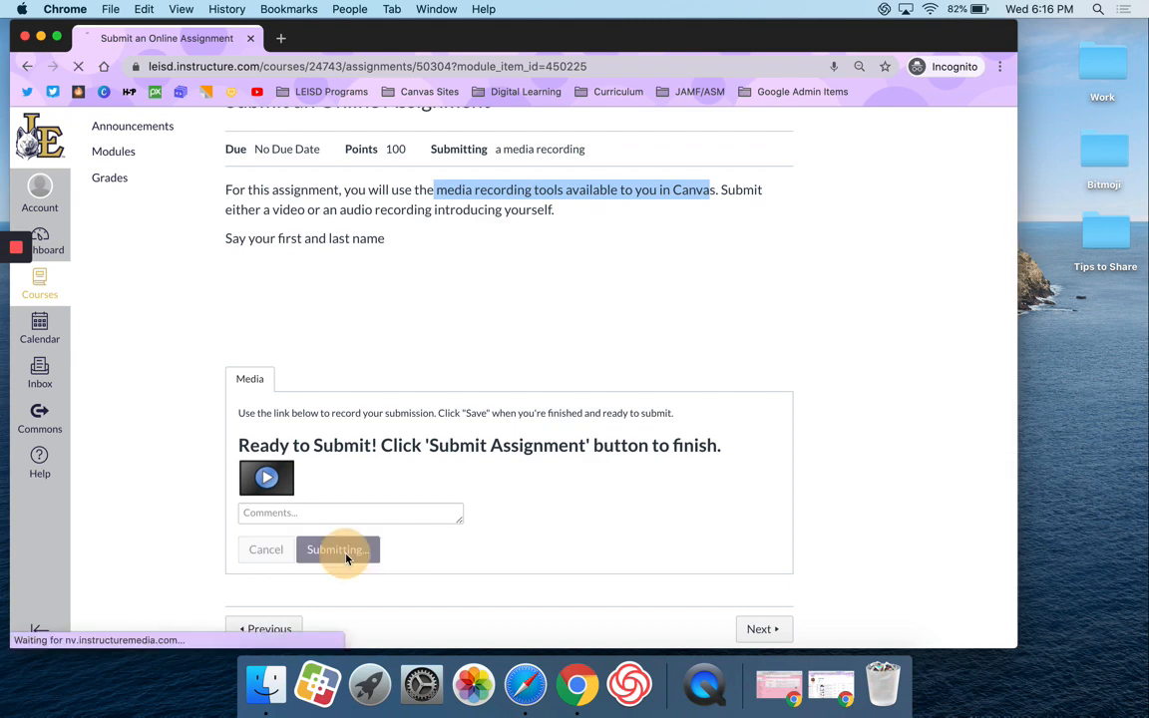
pyautogui.click(337, 549)
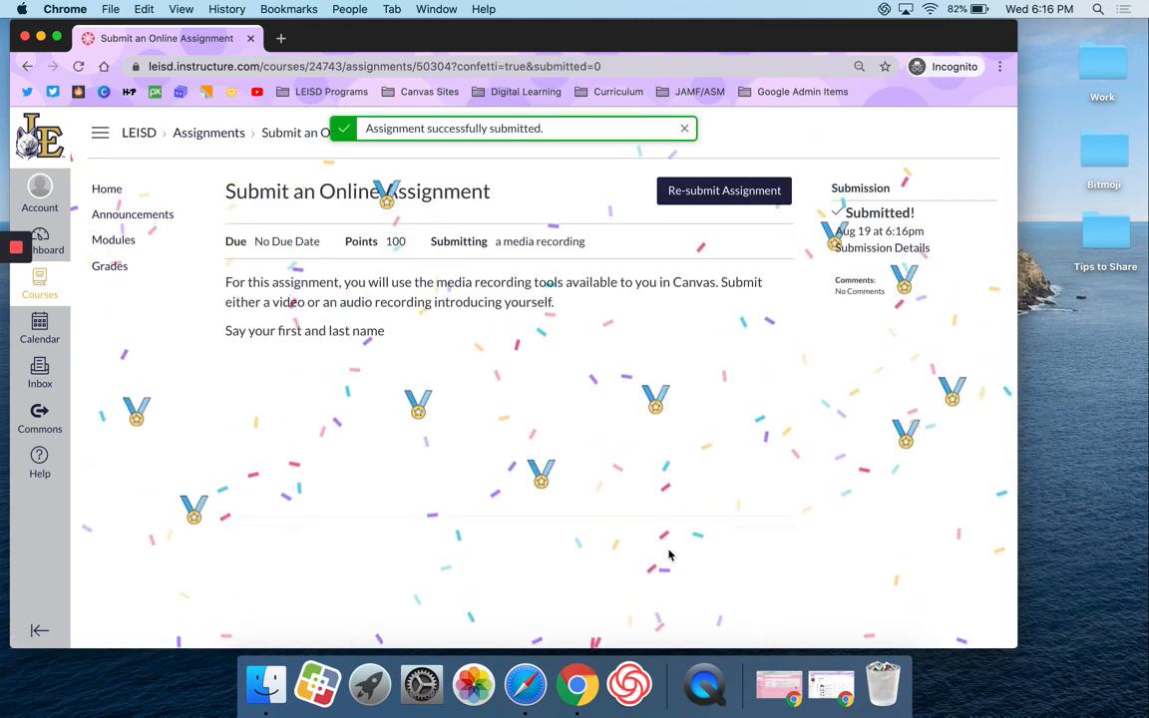